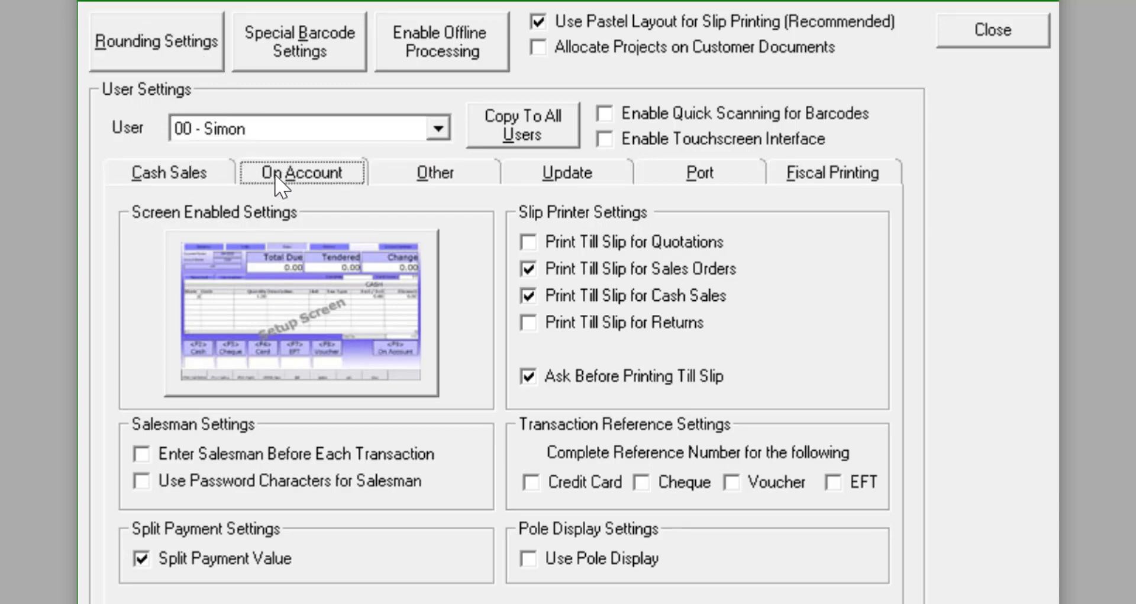
- Tick Print Till Slip for Quotations on both the On Account and Cash Sales settings
{"action": "left_click", "coordinate": [302, 172]}
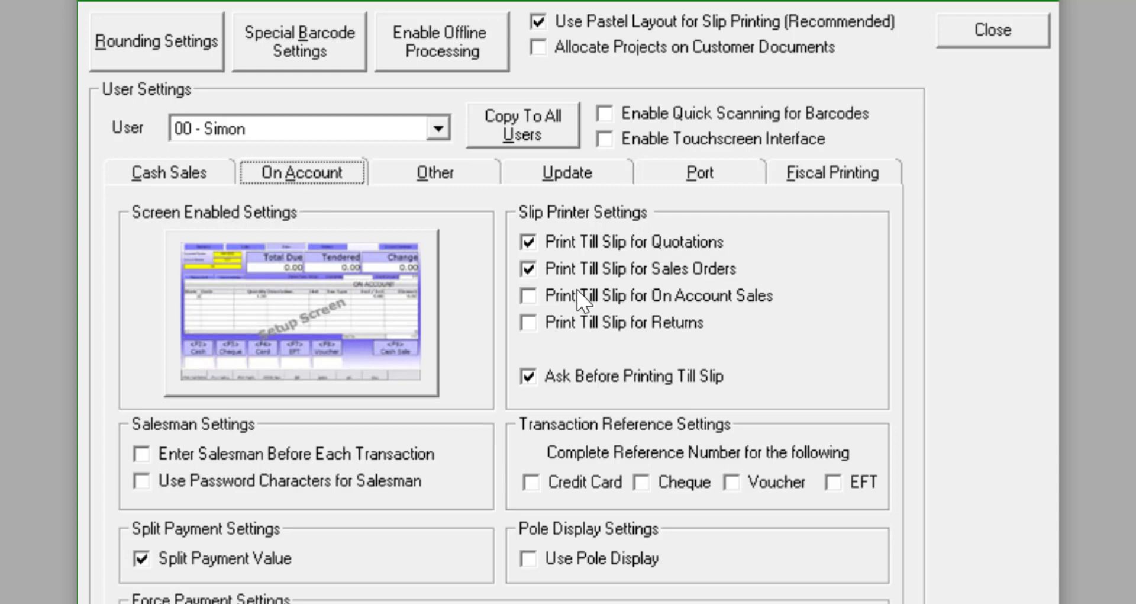
{"action": "left_click", "coordinate": [169, 171]}
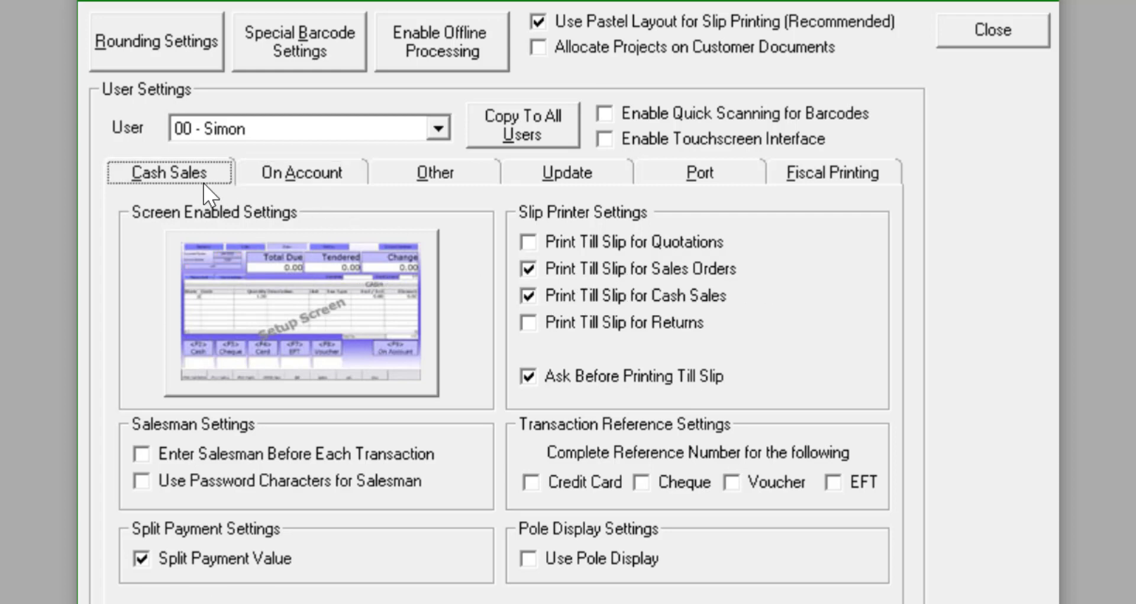
{"action": "left_click", "coordinate": [529, 241]}
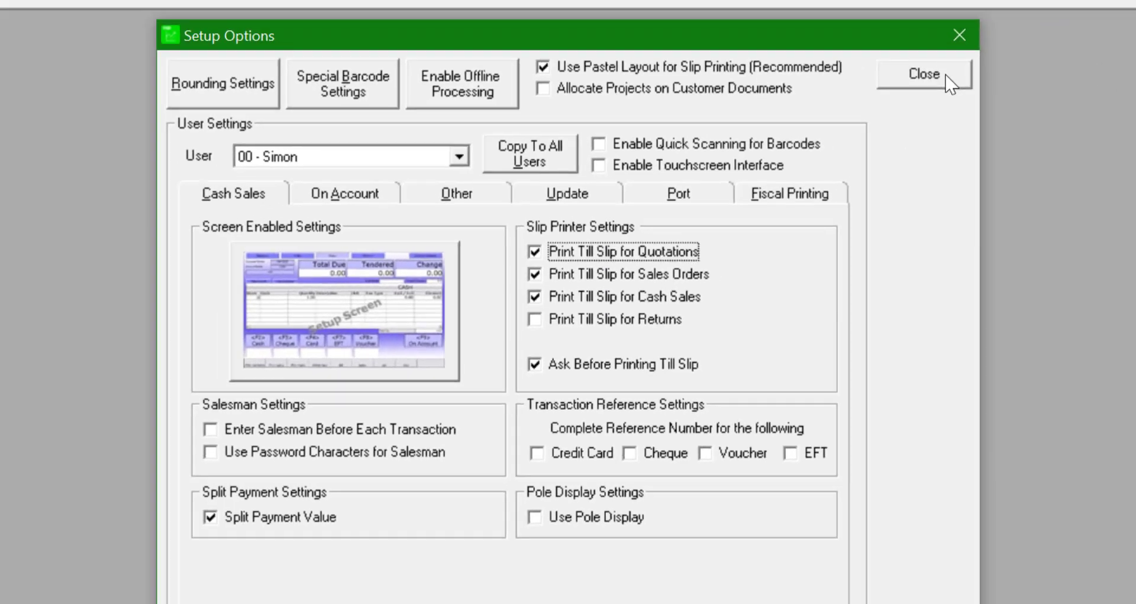
- Close Setup Options and return to the cash sale showing bread, milk and eggs totalling 70.15
{"action": "left_click", "coordinate": [922, 74]}
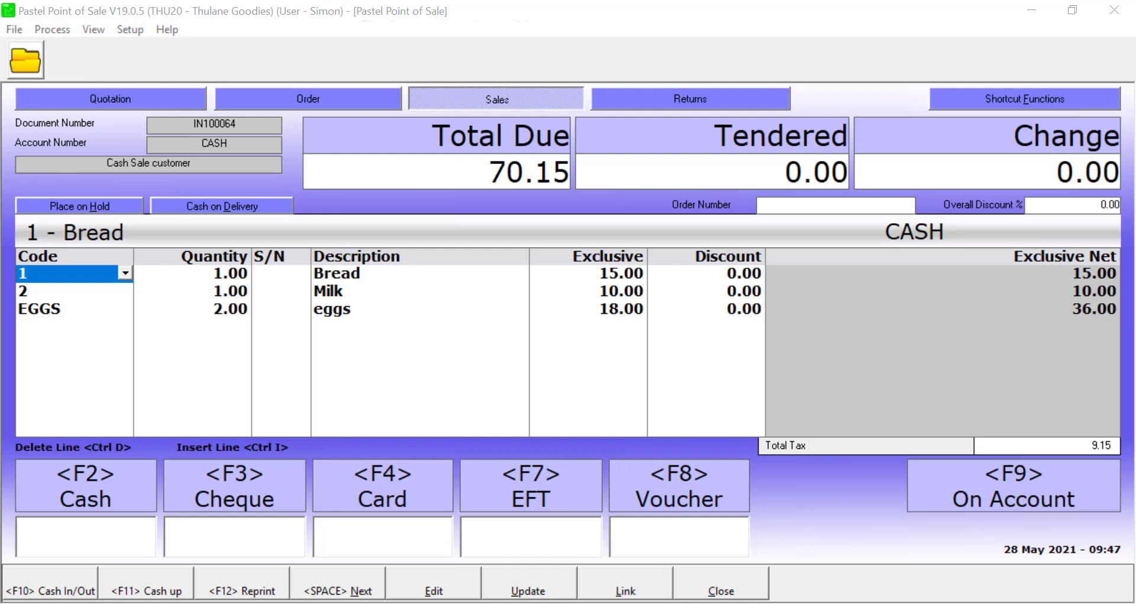
{"action": "mouse_move", "coordinate": [1017, 116]}
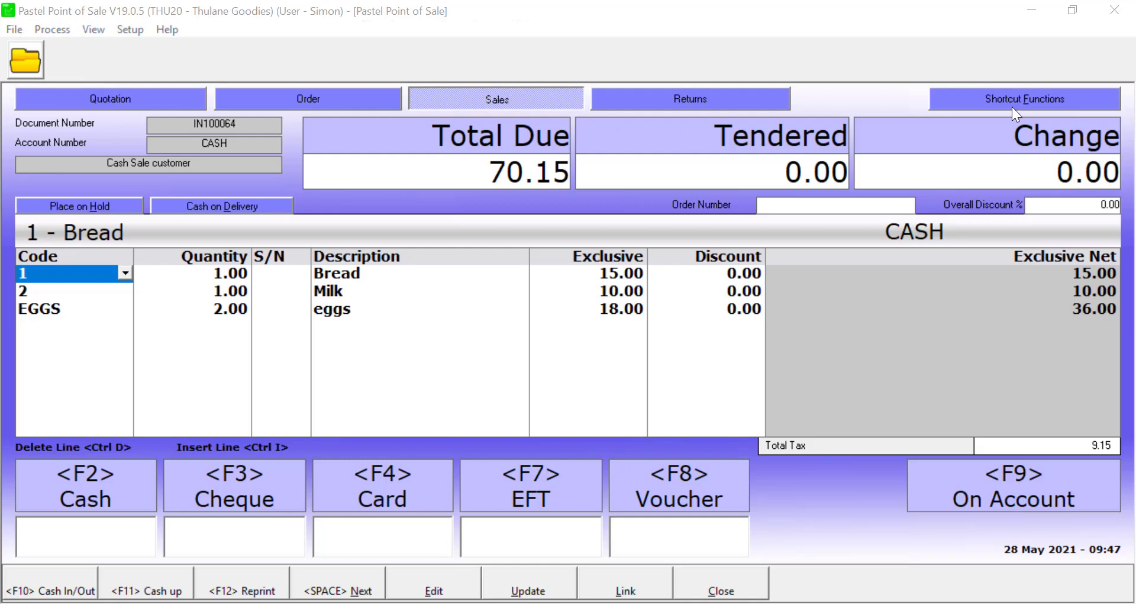
- Set the slip printer to PaperCut_Q with Courier New 8 main and title fonts via Printer/Fonts Setup
{"action": "left_click", "coordinate": [1024, 99]}
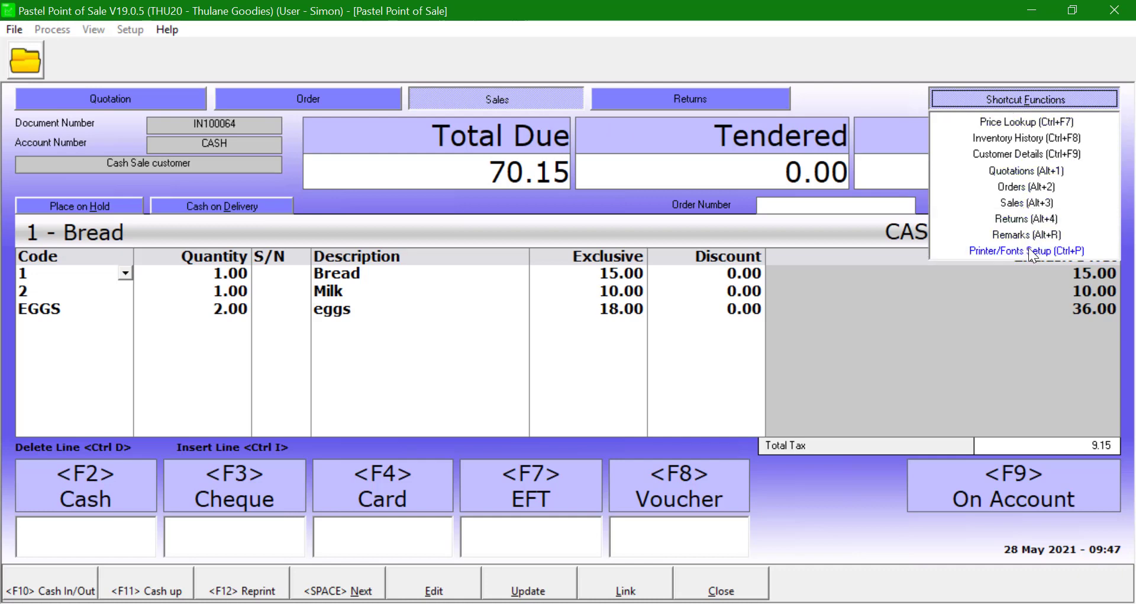
{"action": "left_click", "coordinate": [1027, 251]}
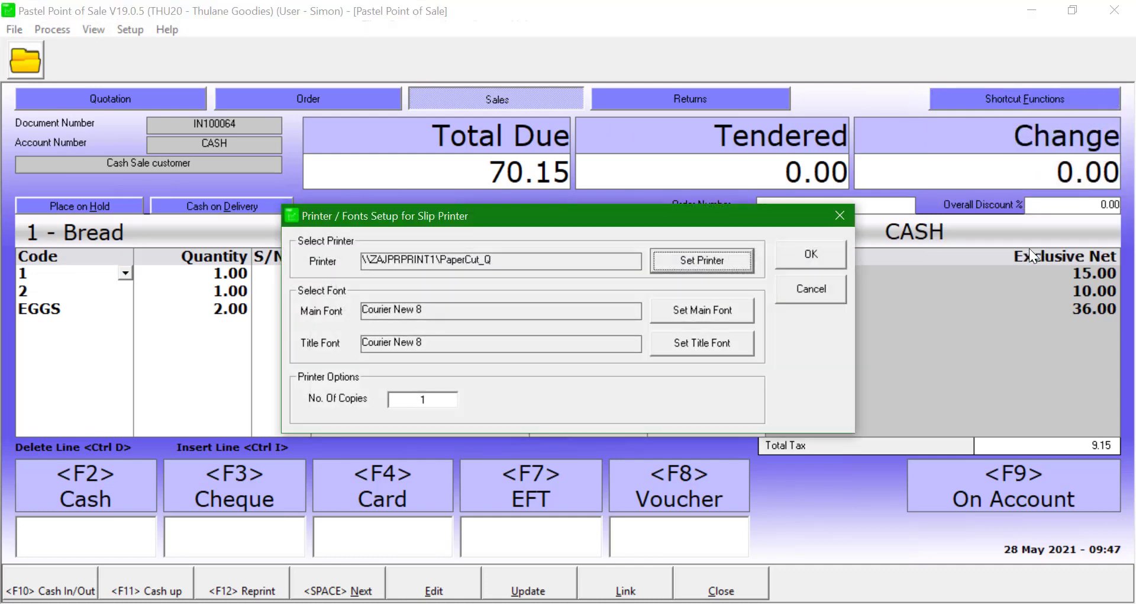
{"action": "left_click", "coordinate": [701, 260]}
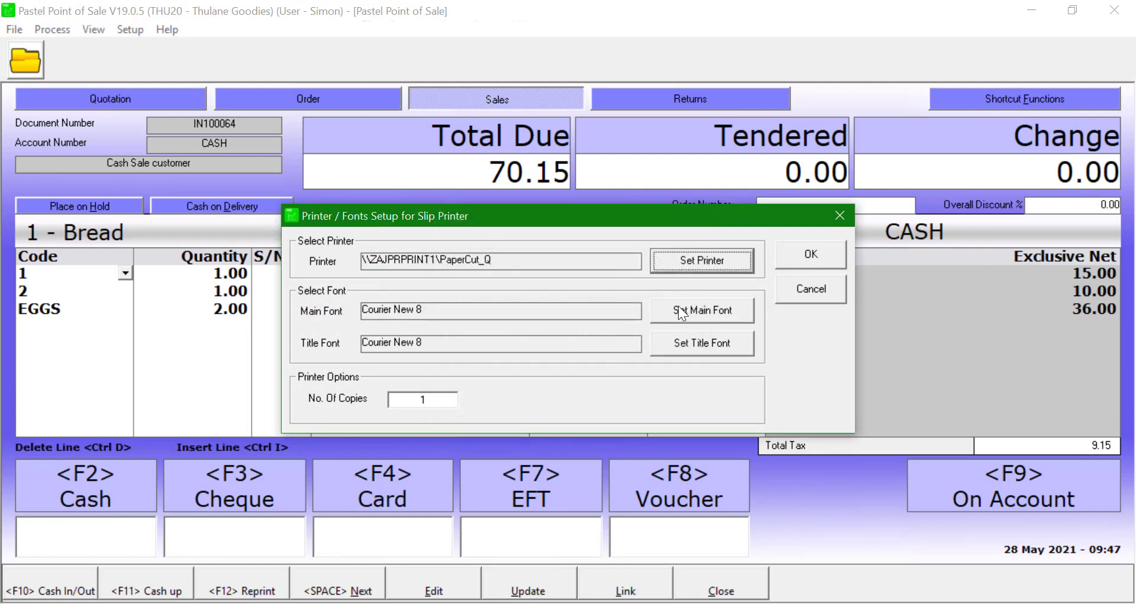
{"action": "mouse_move", "coordinate": [588, 325]}
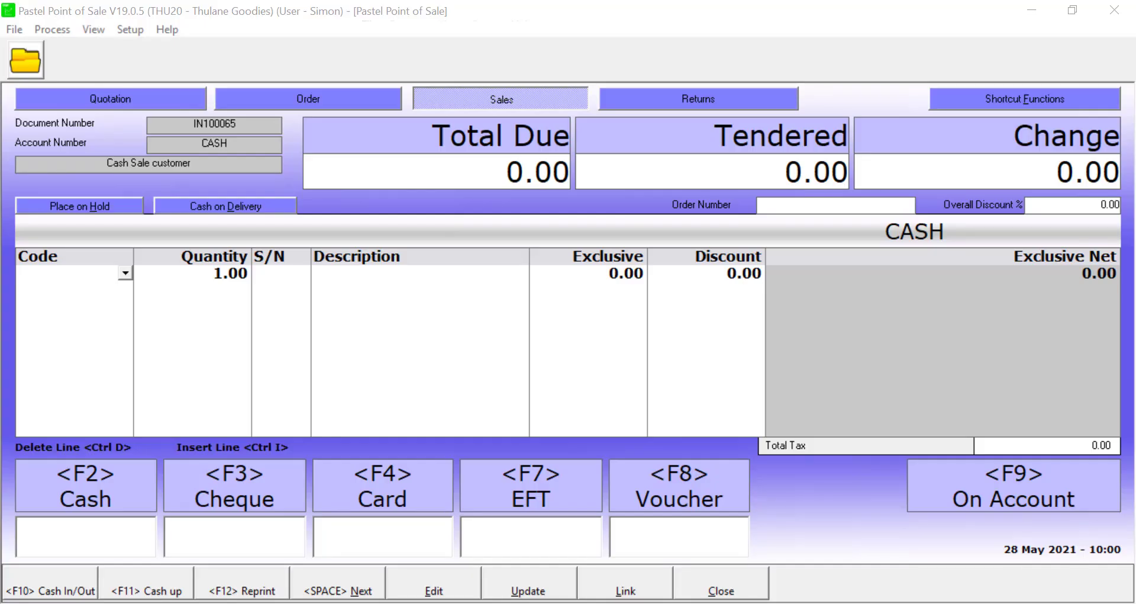
- Bring up the Reprint POS Documents list with F12 Reprint
{"action": "left_click", "coordinate": [249, 587]}
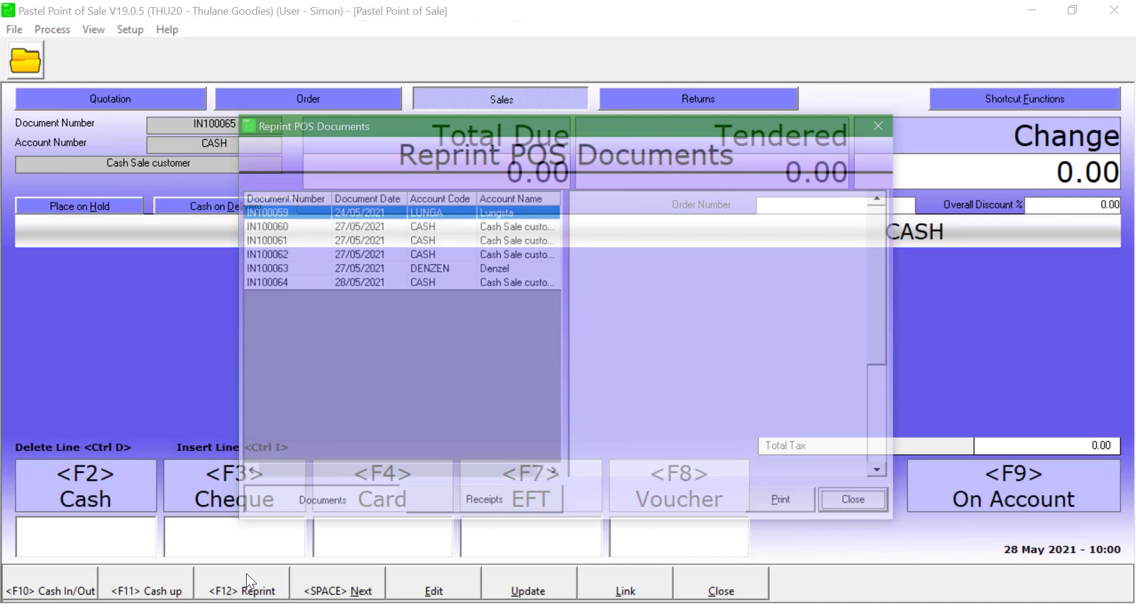